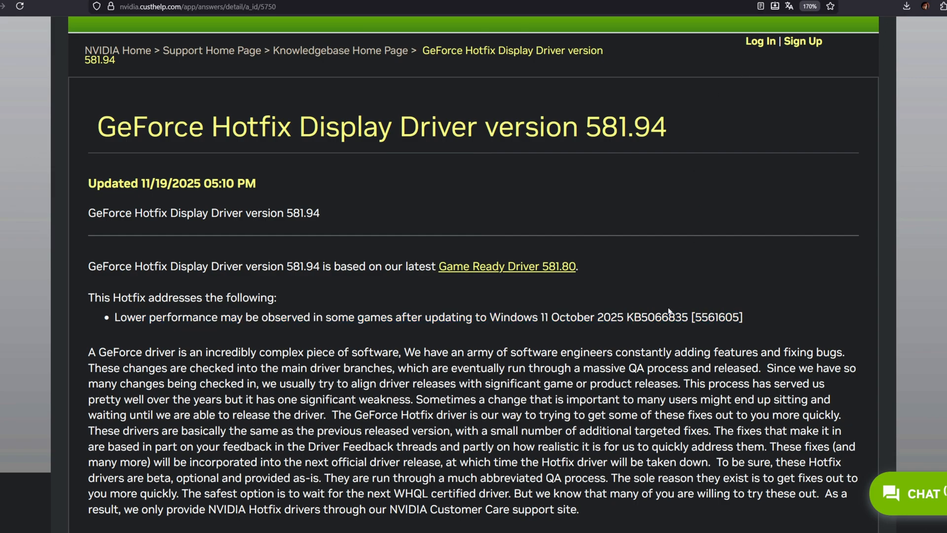
Step: Show the Windows Update history with the October 2025 cumulative update KB5066835 listed
double_click(672, 317)
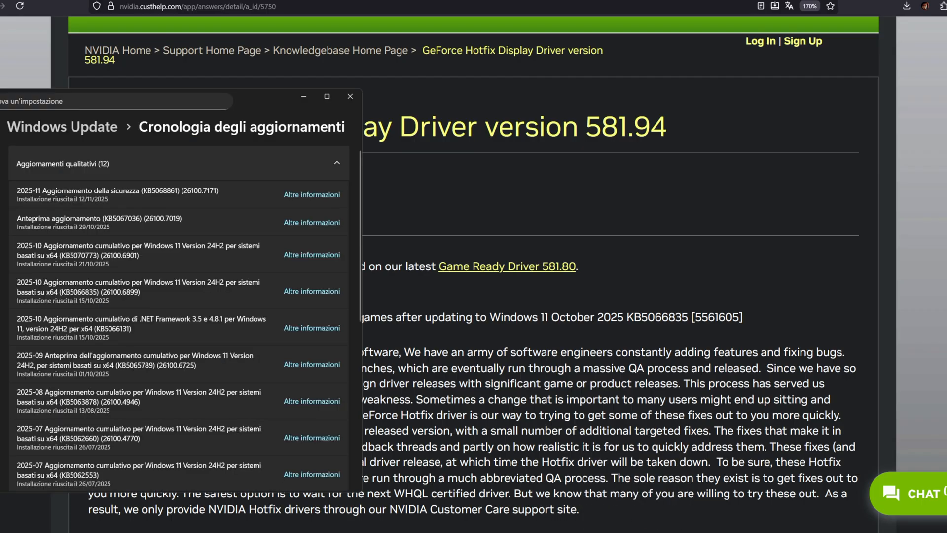
mouse_move(328, 315)
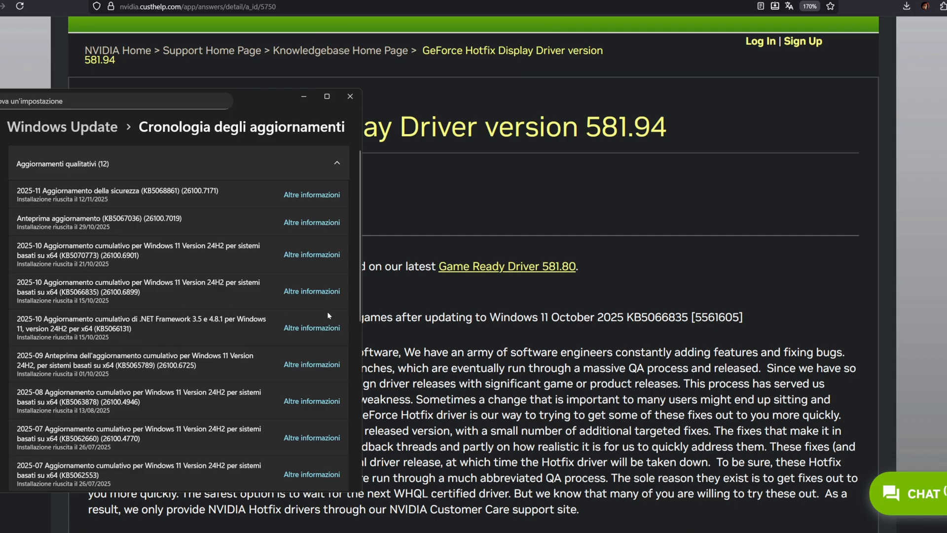
left_click(349, 95)
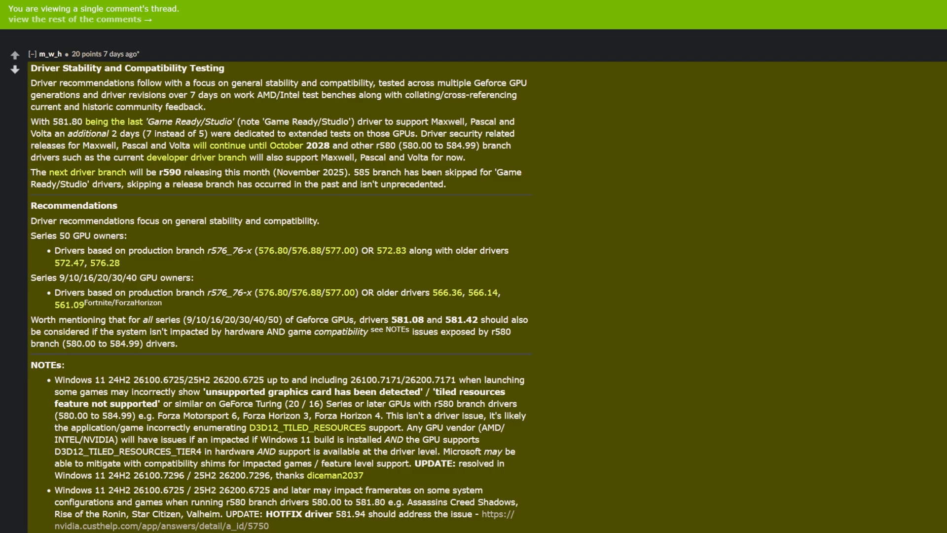
double_click(170, 172)
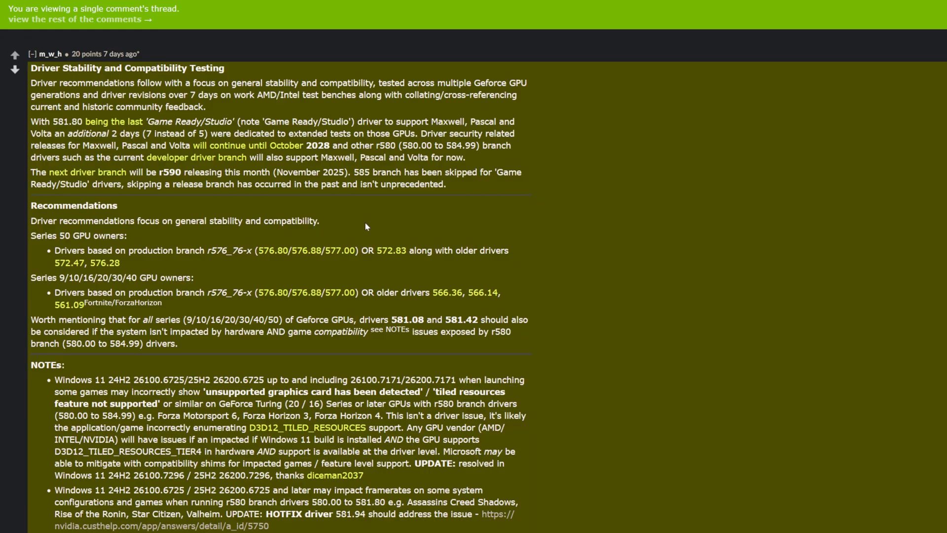
double_click(171, 172)
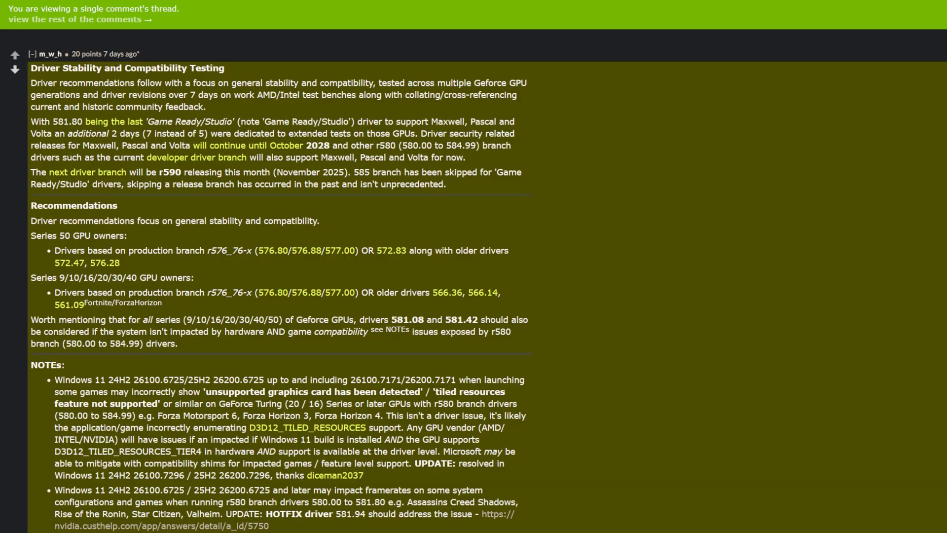
mouse_move(445, 198)
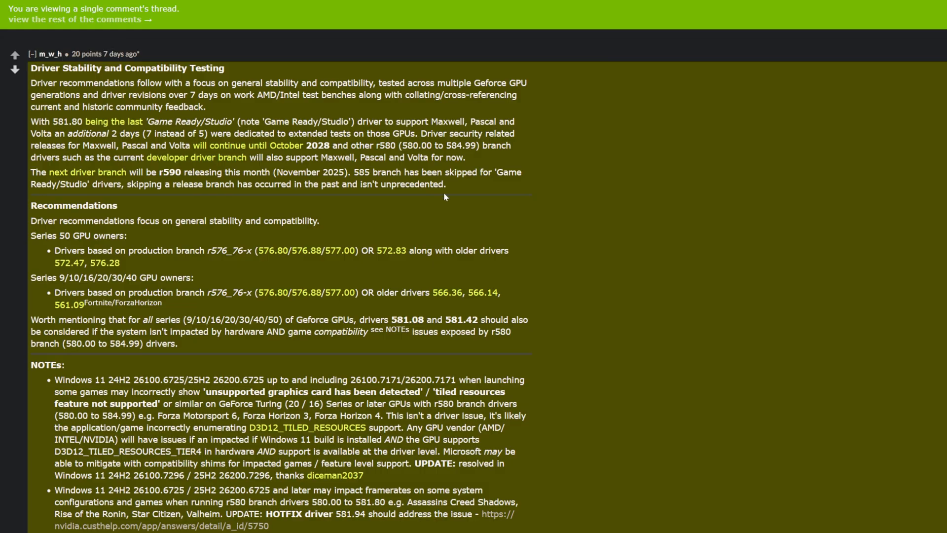
mouse_move(584, 226)
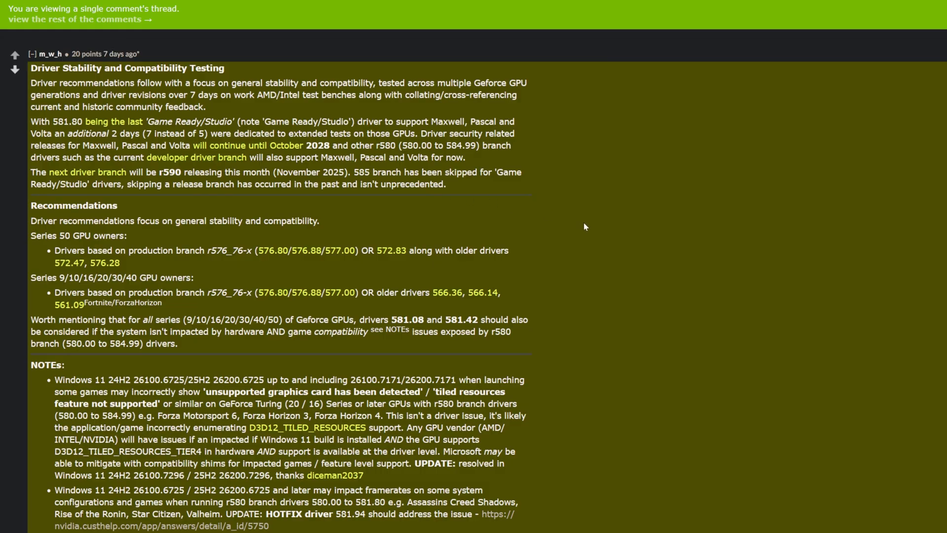